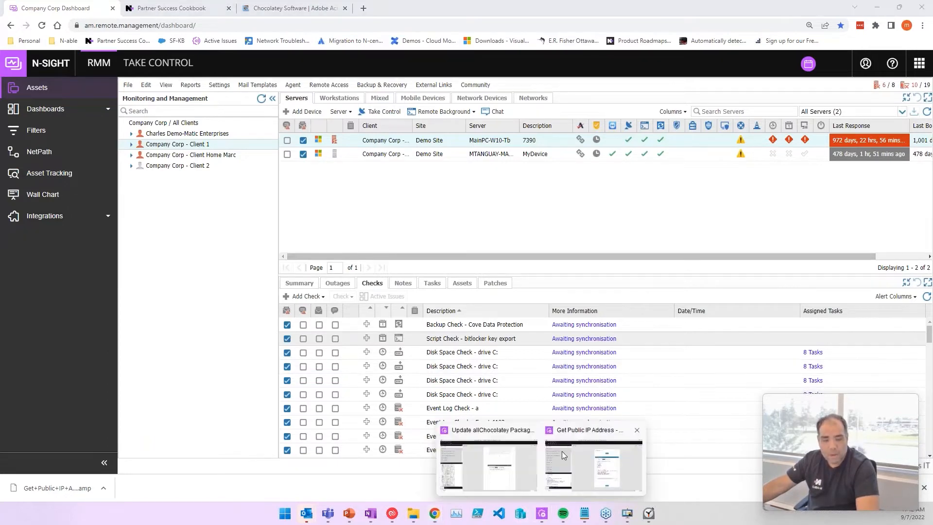
Switch to the Get Public IP Address policy so its save prompt appears
click(592, 465)
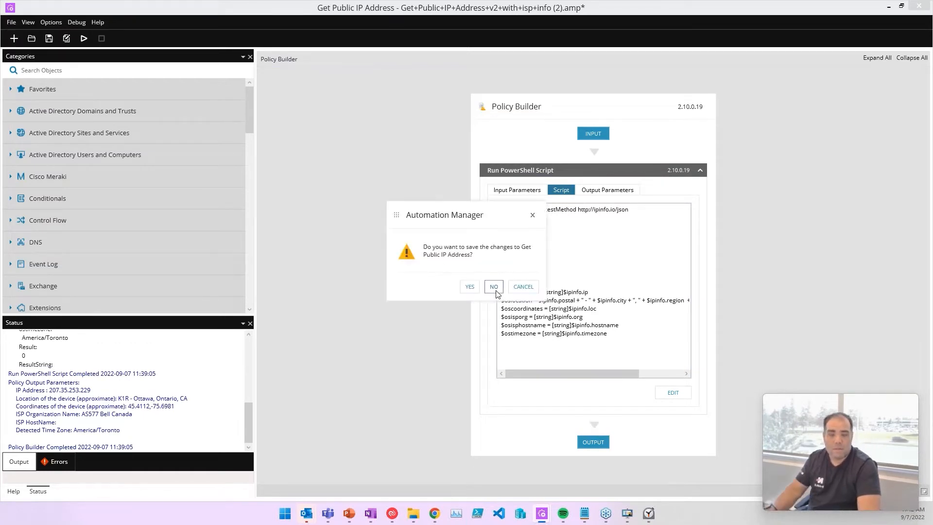
Discard the old policy and search Objects for 'run' to add Run PowerShell Script
click(493, 286)
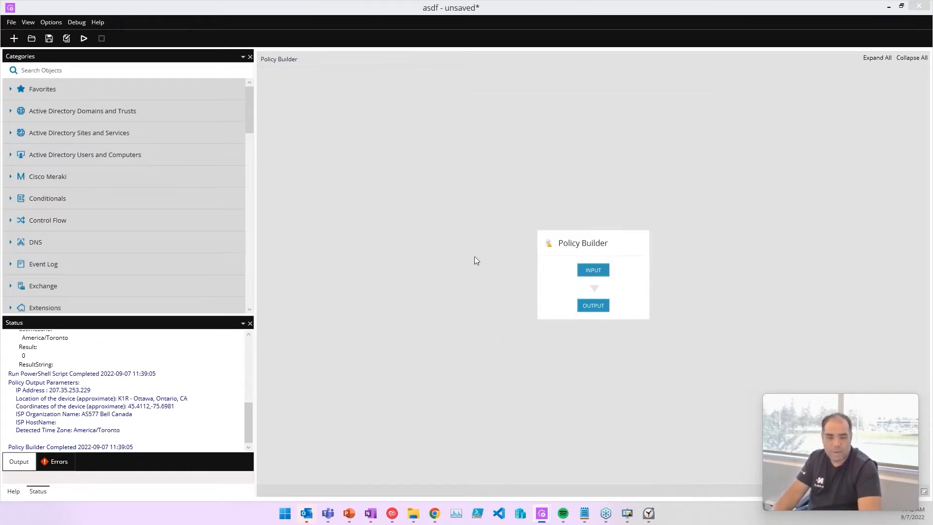
text(run sc)
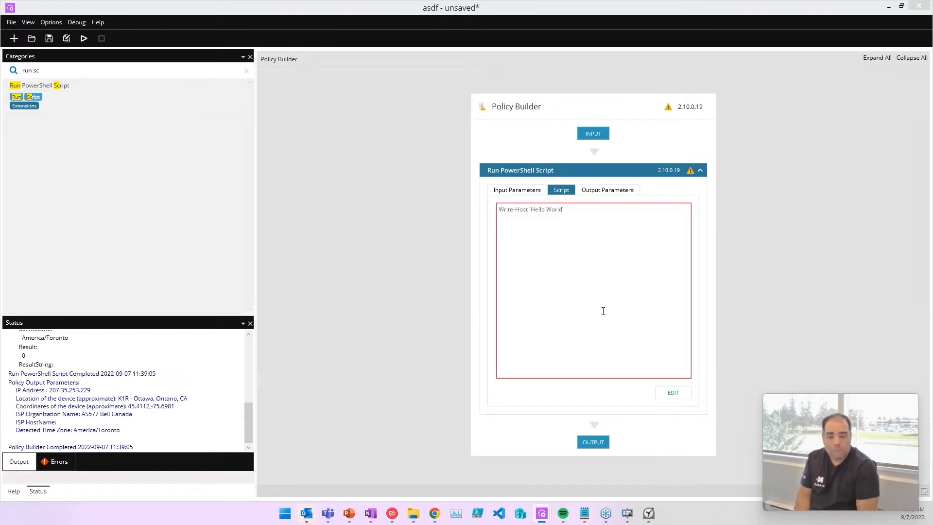
Paste the SQL login PowerShell script into the object's Edit Script dialog
click(673, 392)
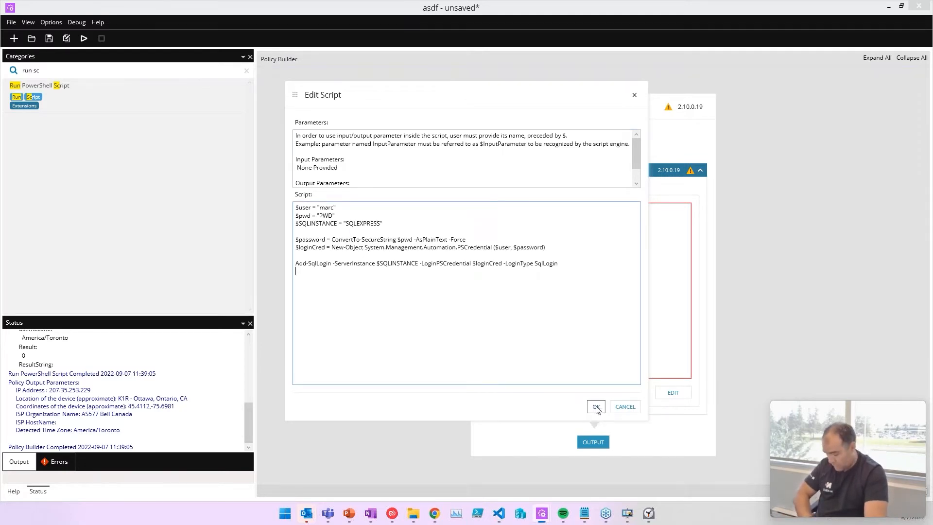
Commit the SQL login script into the Run PowerShell Script object
click(595, 407)
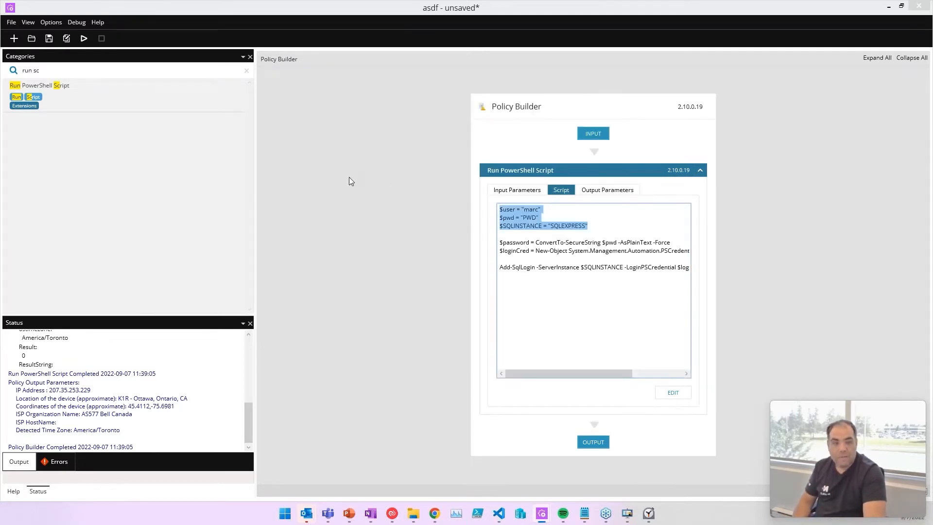
mouse_move(83, 38)
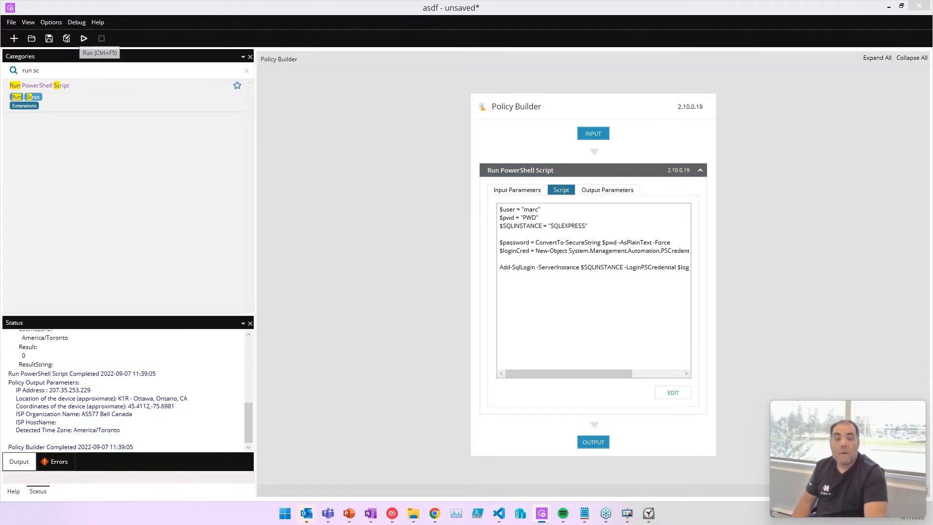
click(529, 295)
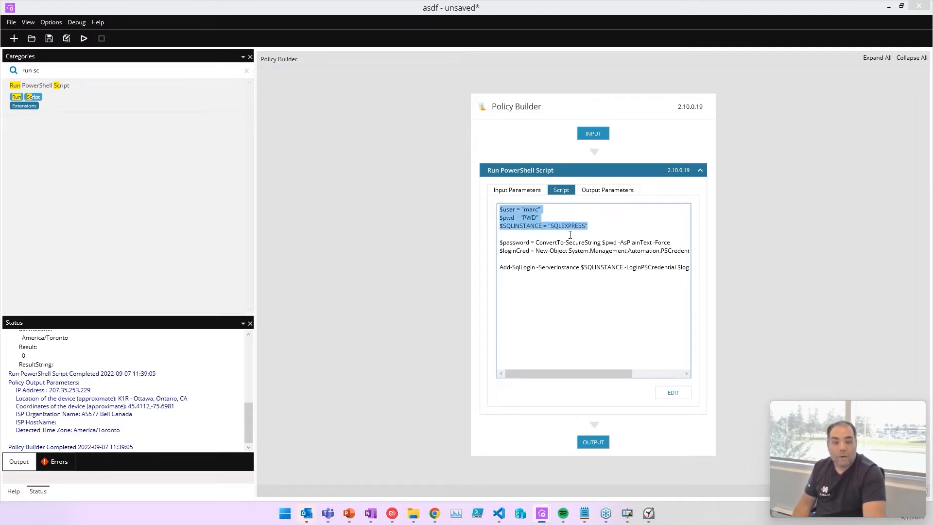
Add policy input parameters inuser, inpwd and ininstance as strings with display names
click(571, 153)
text(user name for s)
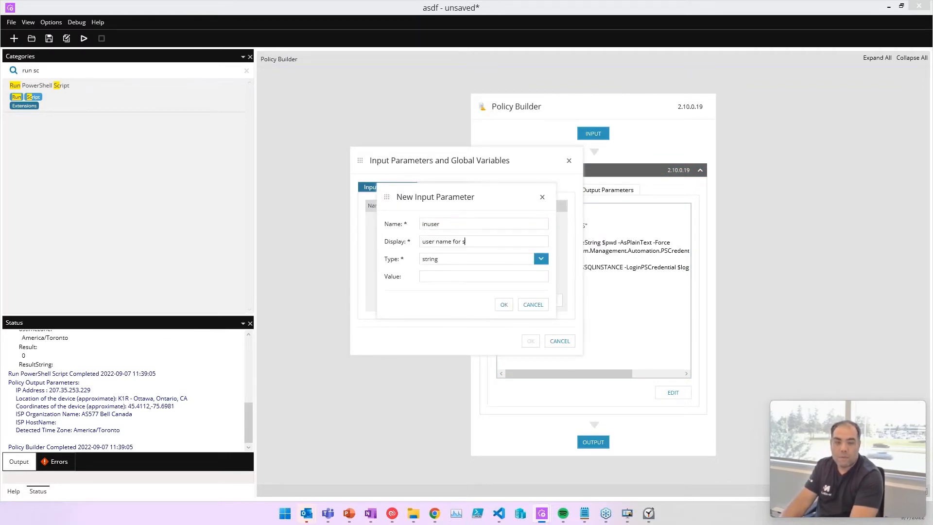
text(ql)
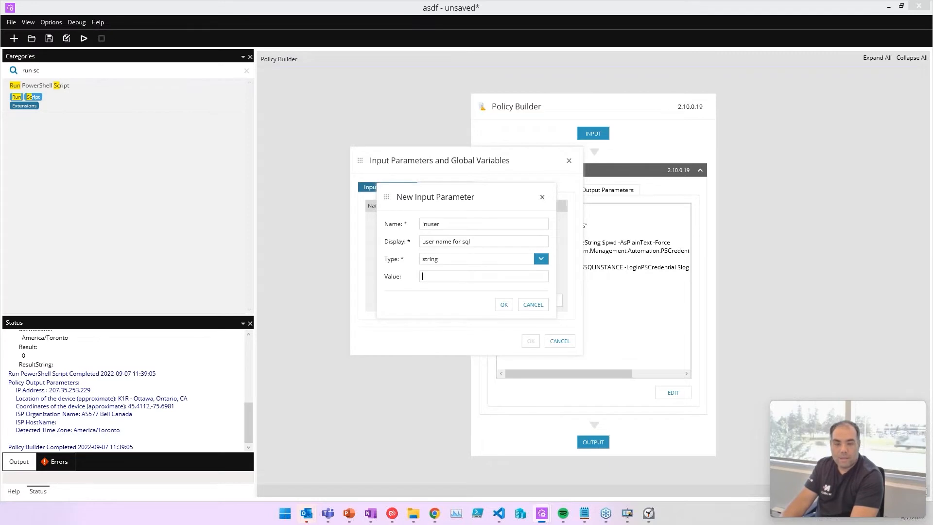
click(503, 305)
text(pw)
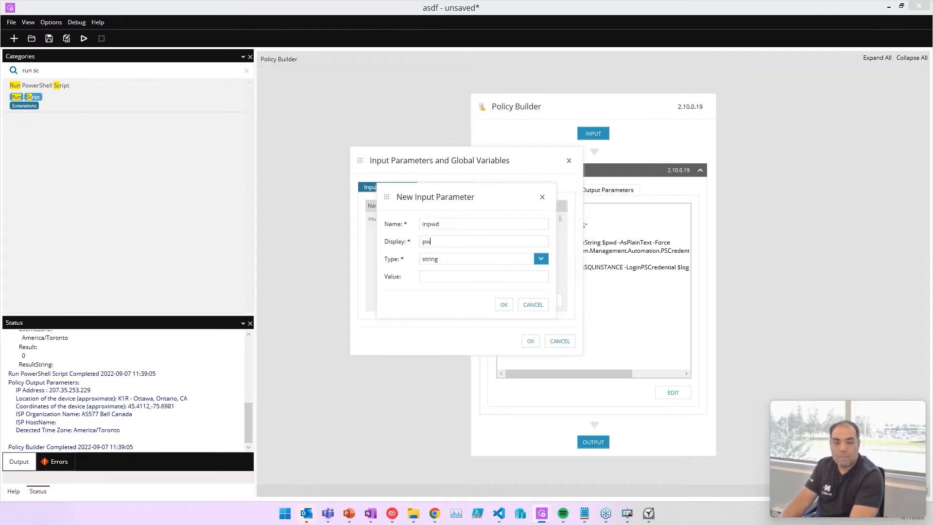
click(540, 259)
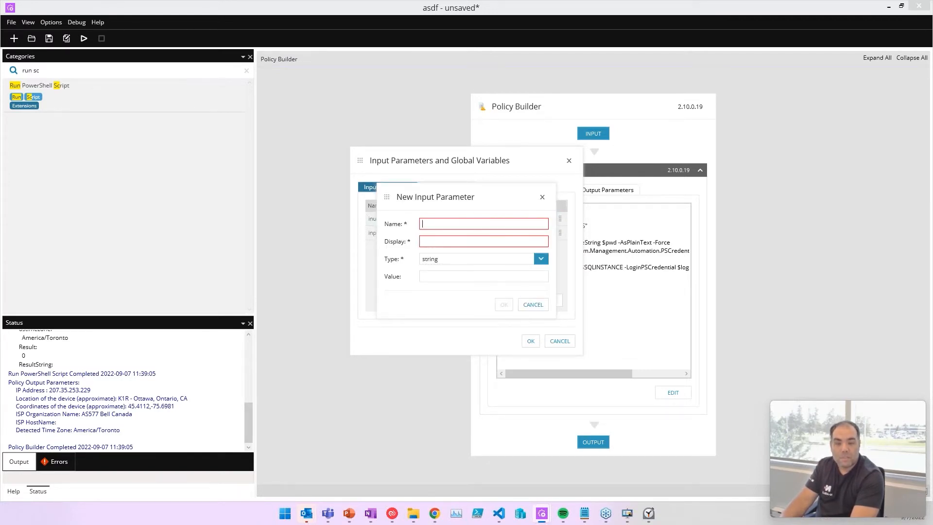
text(ins)
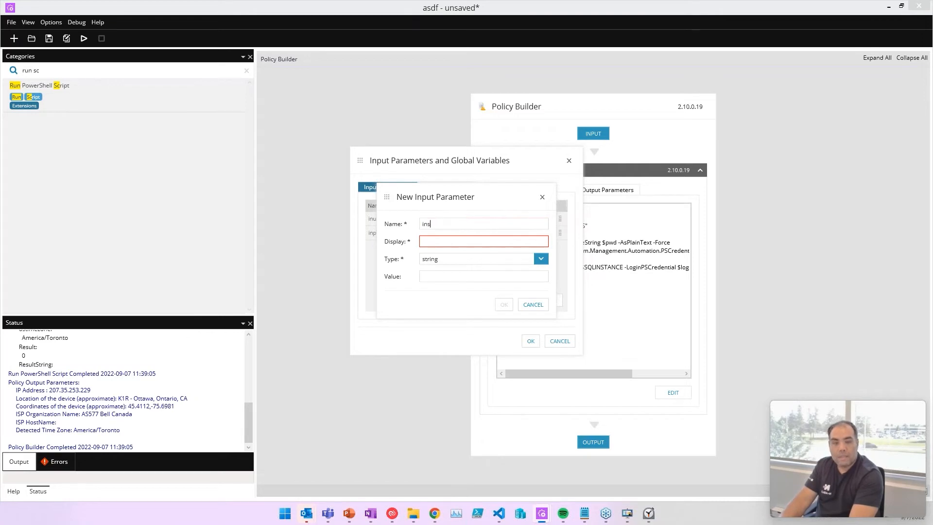
text(instance)
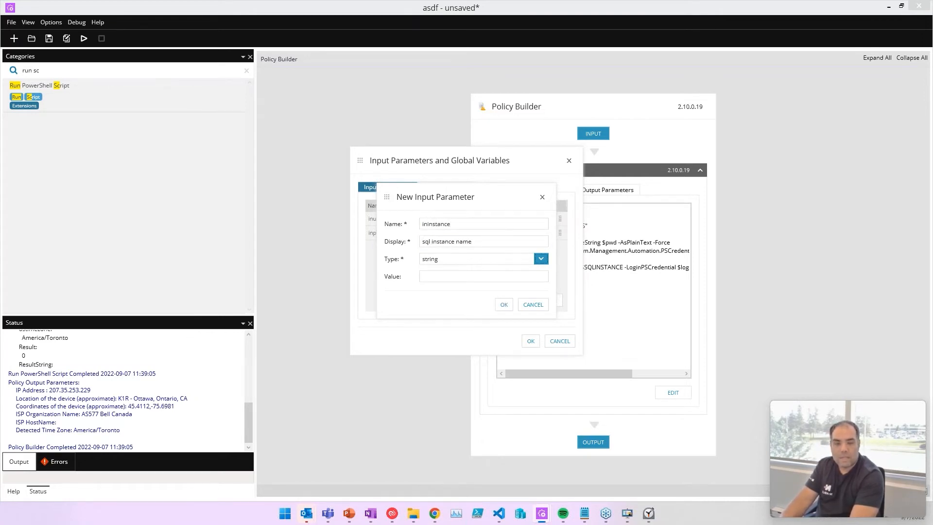
text(msssql)
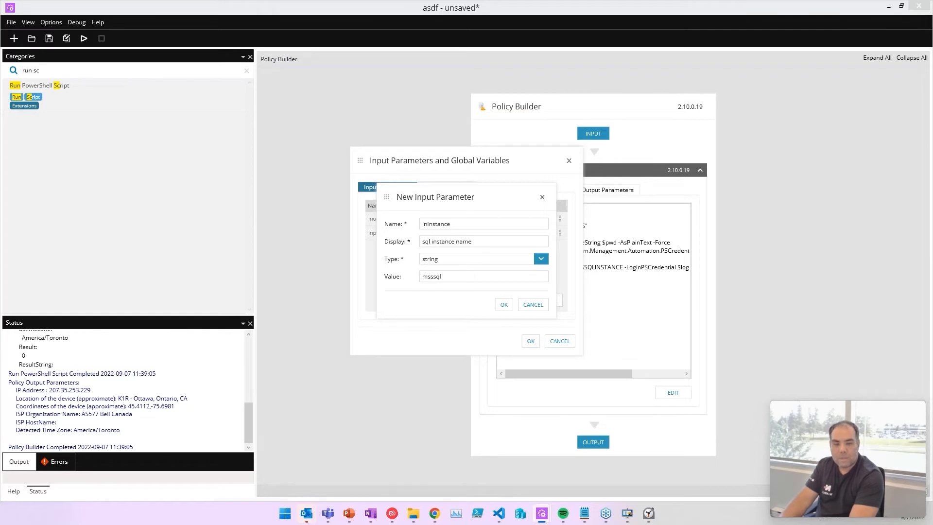
click(502, 305)
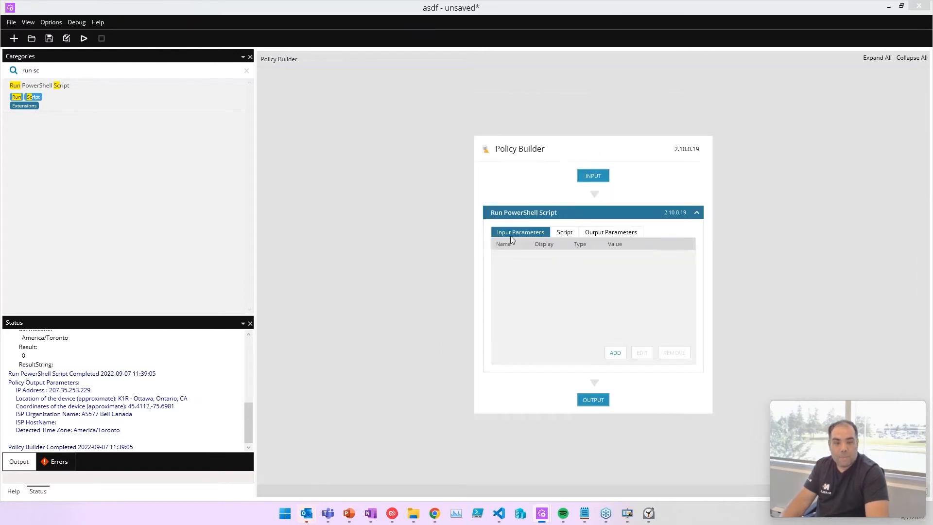
mouse_move(563, 318)
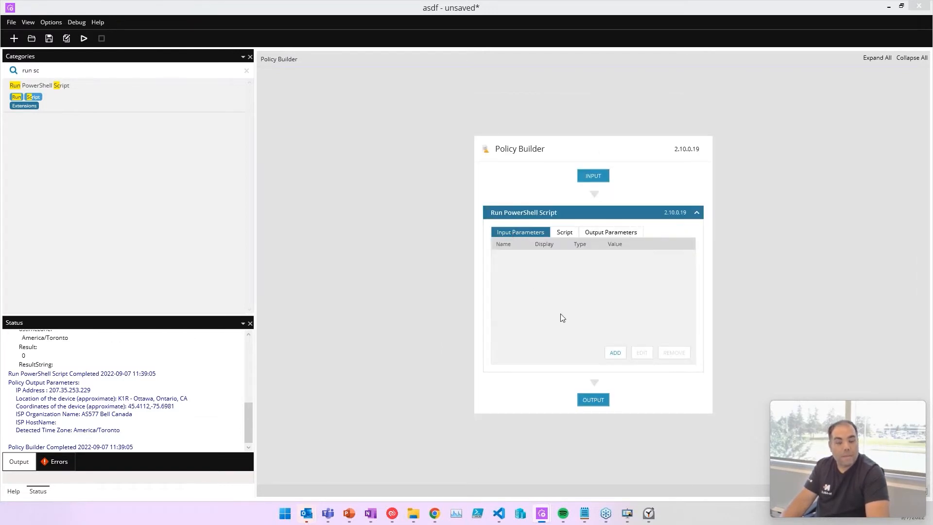
Add object parameters inscuser linked to user name and password-type inscpwd
click(614, 352)
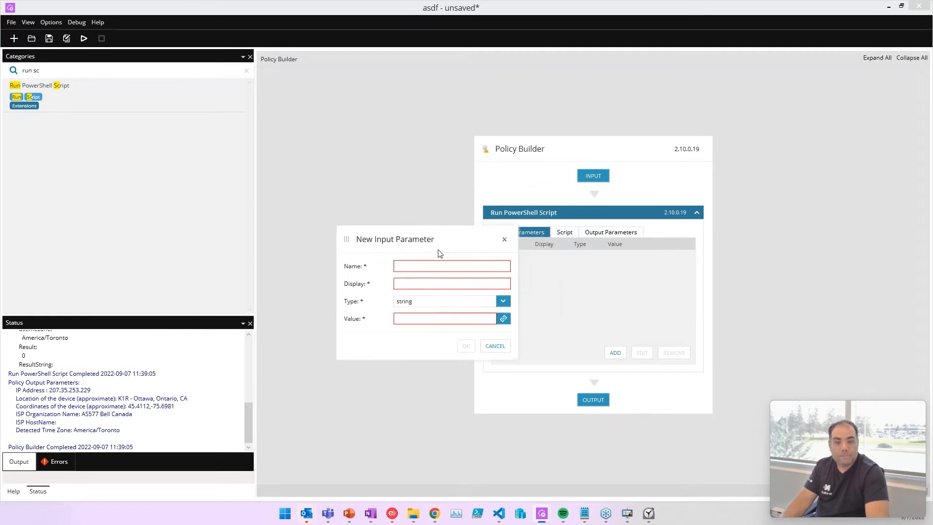
text(inscuser)
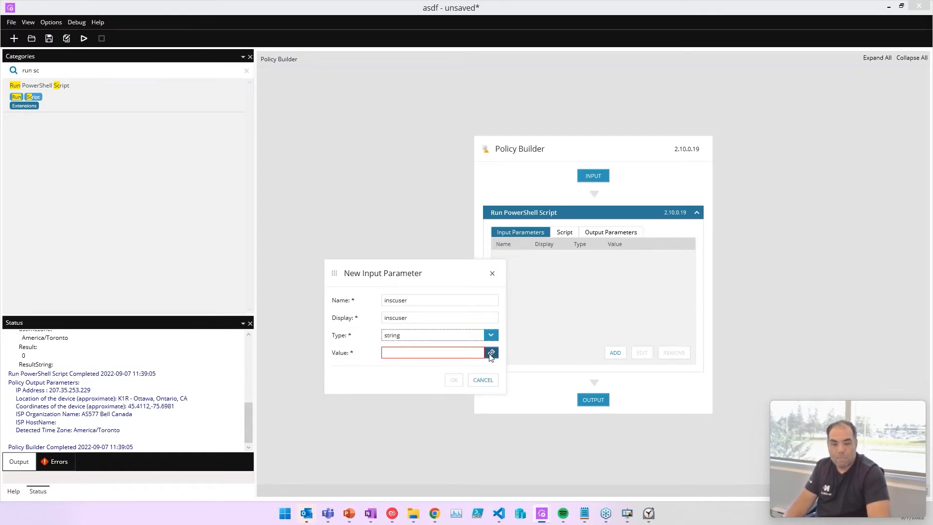
click(491, 352)
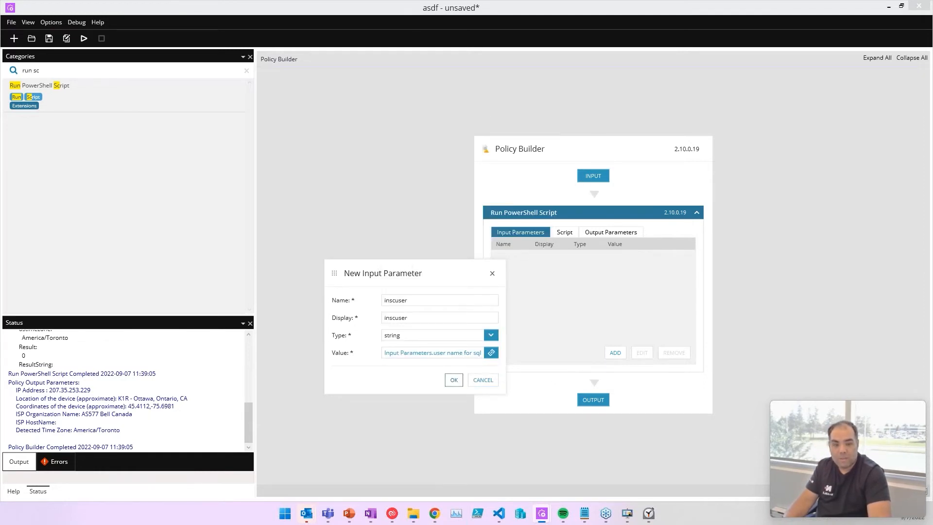
click(454, 380)
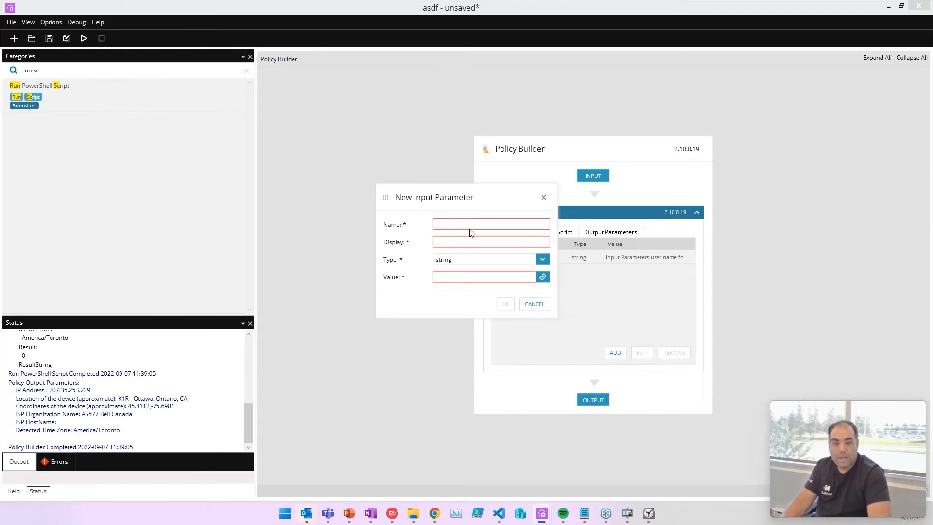
text(inscpwd)
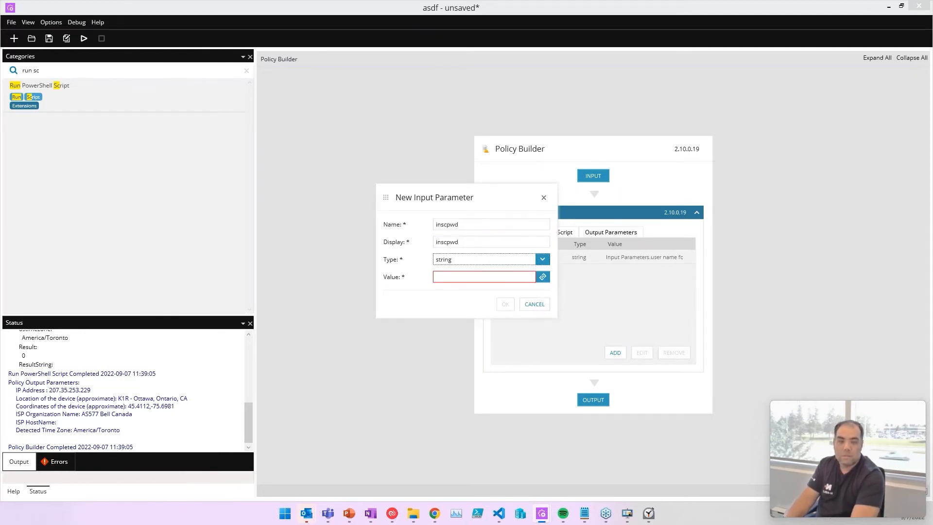
click(541, 277)
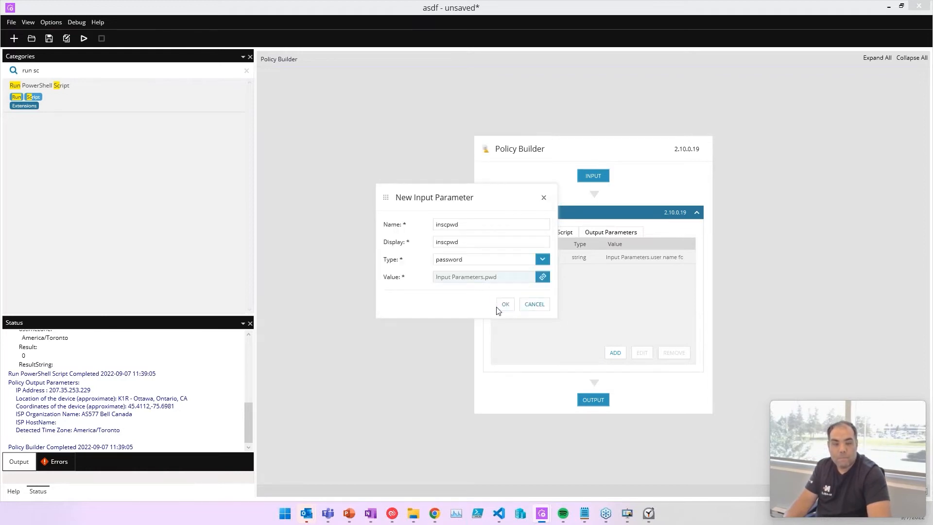
click(505, 305)
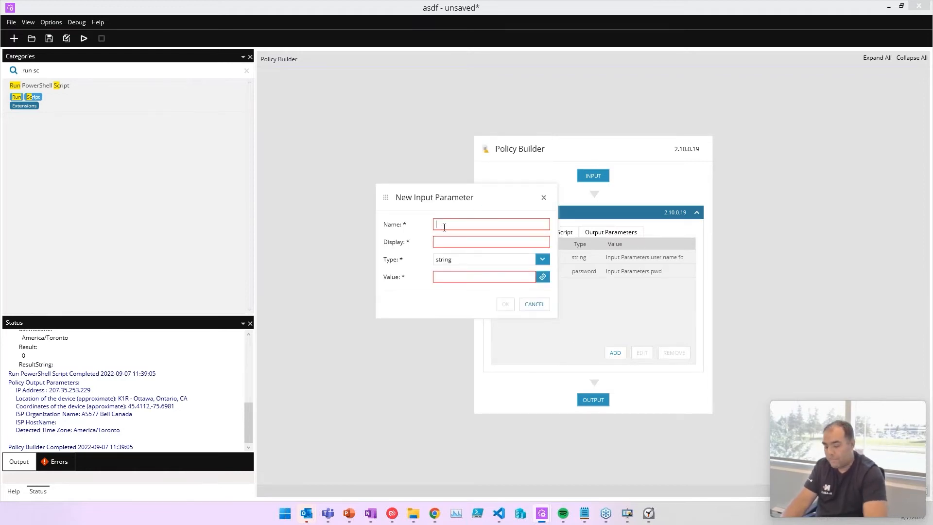
Add inscinstance linked to the sql instance name input and review the Script tab
text(insqlinstannc)
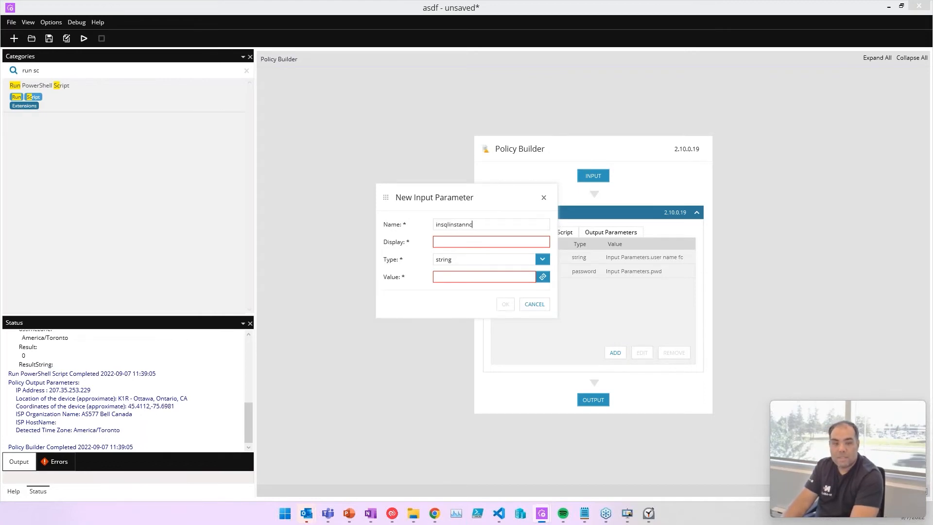
key(backspace)
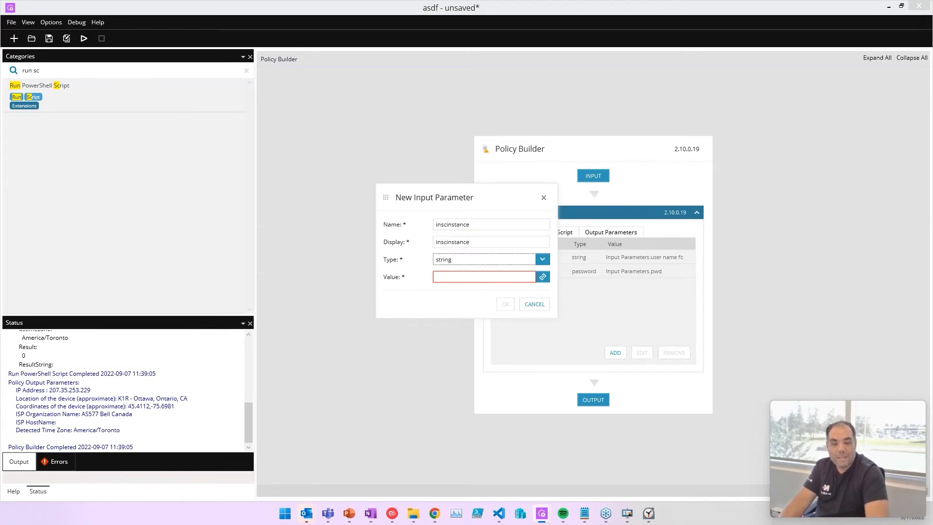
click(541, 277)
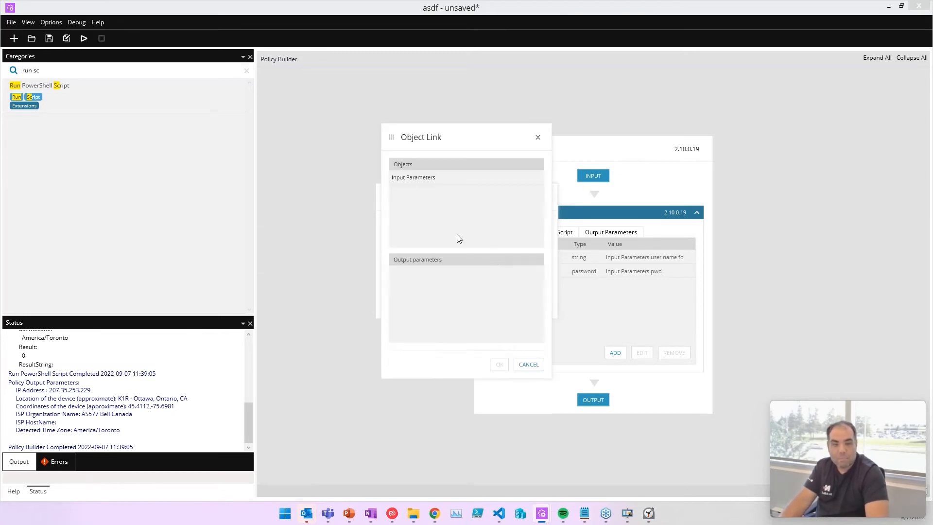
click(414, 177)
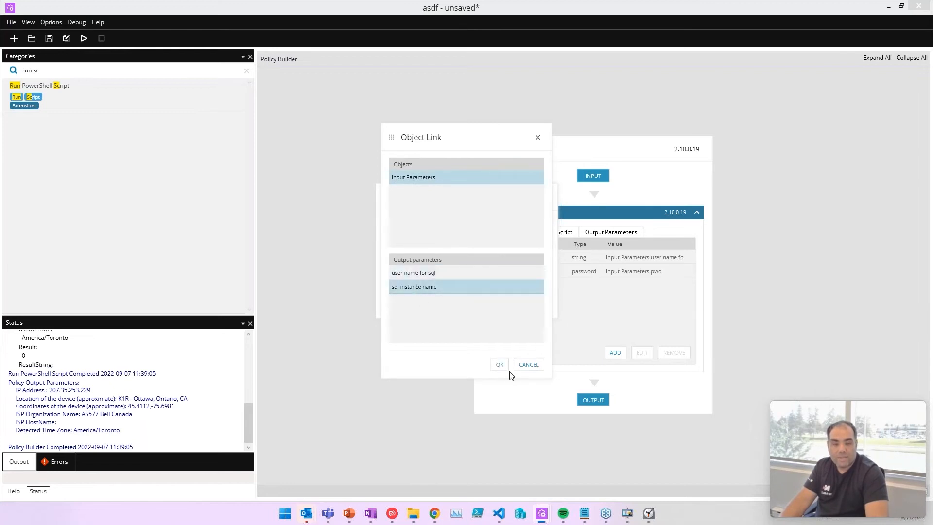
click(500, 365)
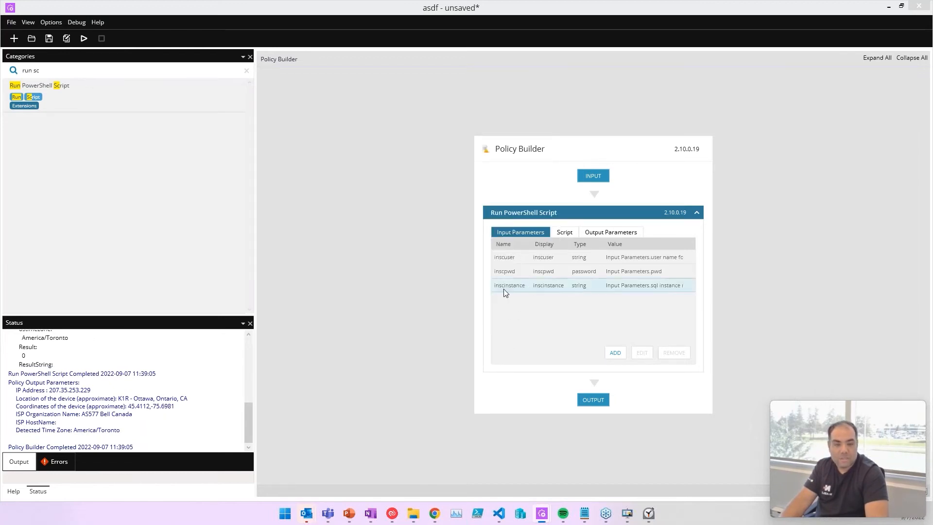
click(563, 231)
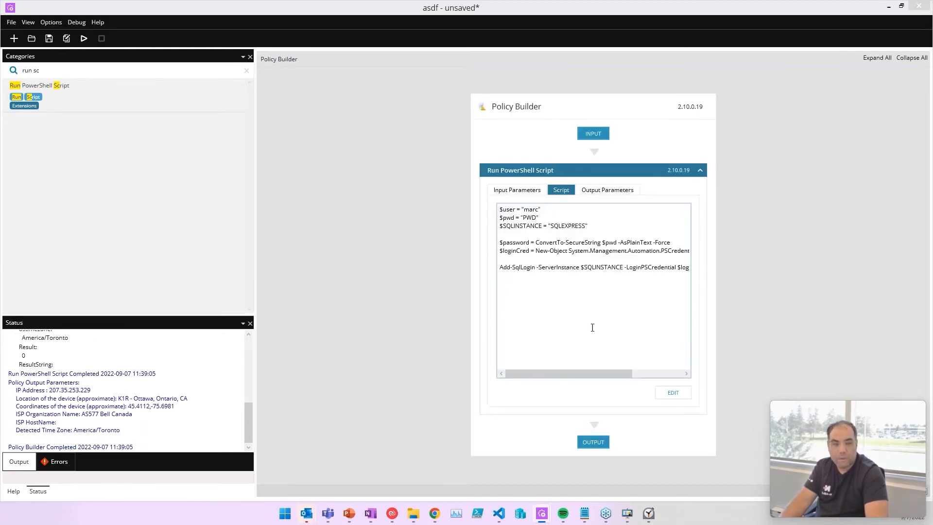
click(516, 190)
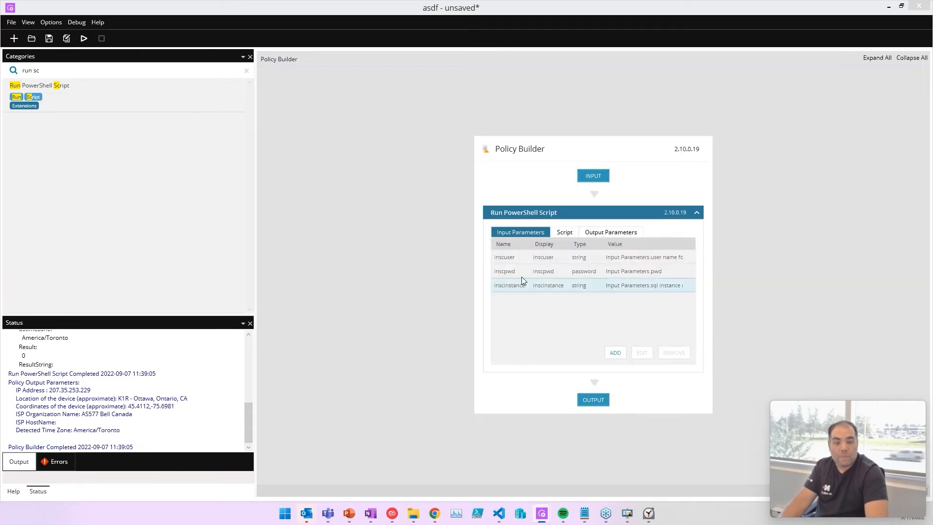
click(564, 231)
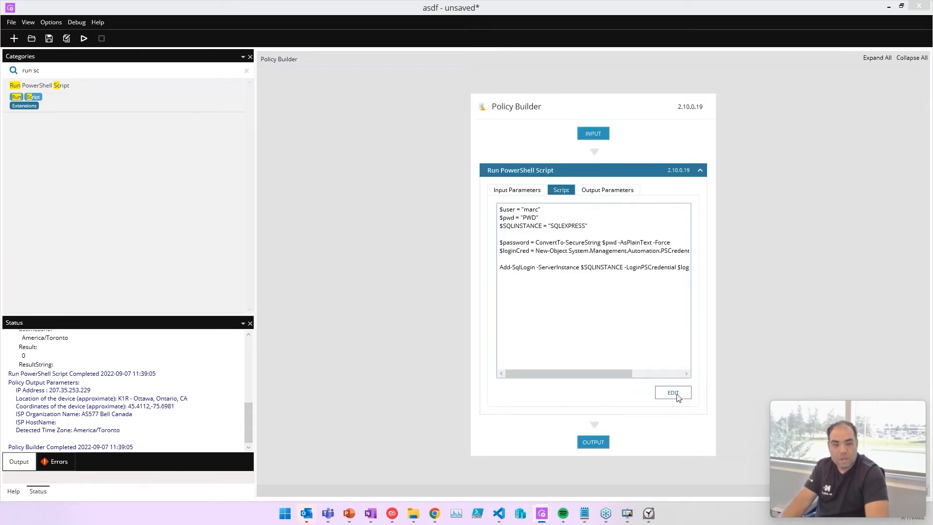
Set $user from $inscuser, commenting out the old "marc" value, and review the password line
click(673, 392)
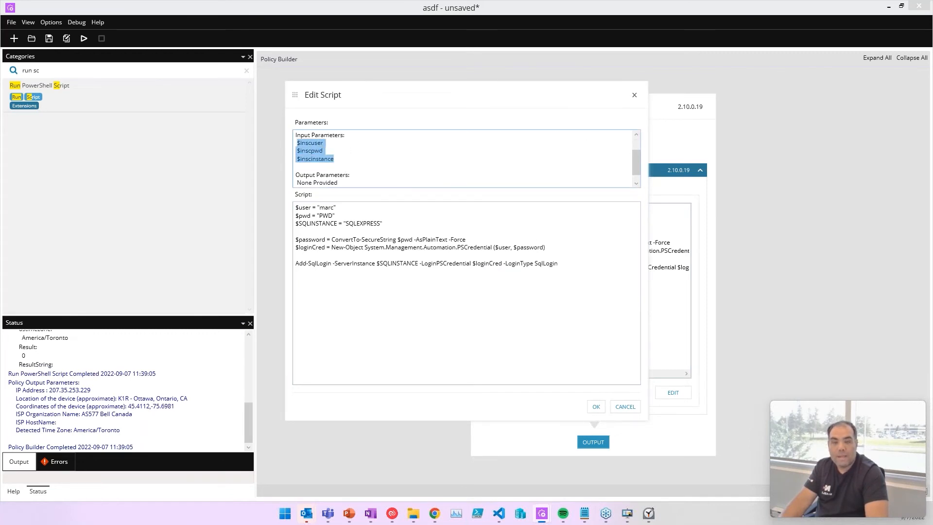
click(309, 144)
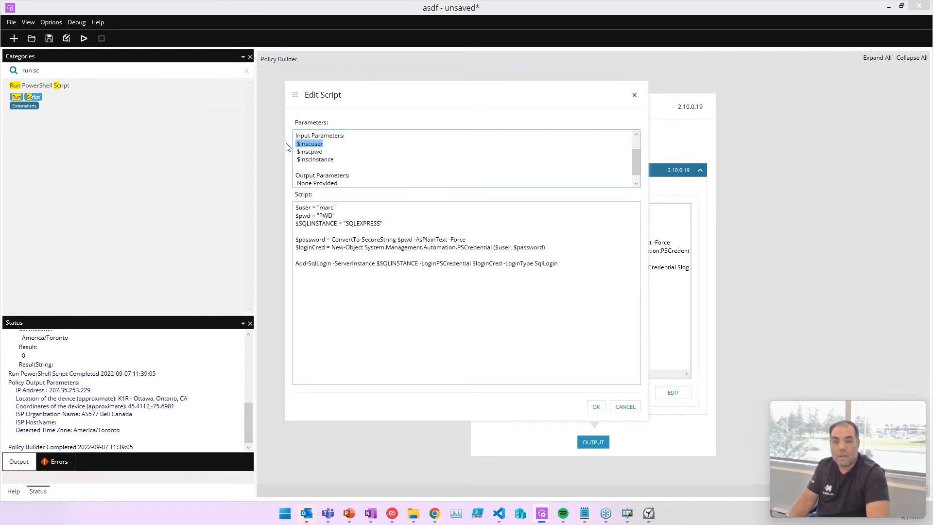
double_click(328, 208)
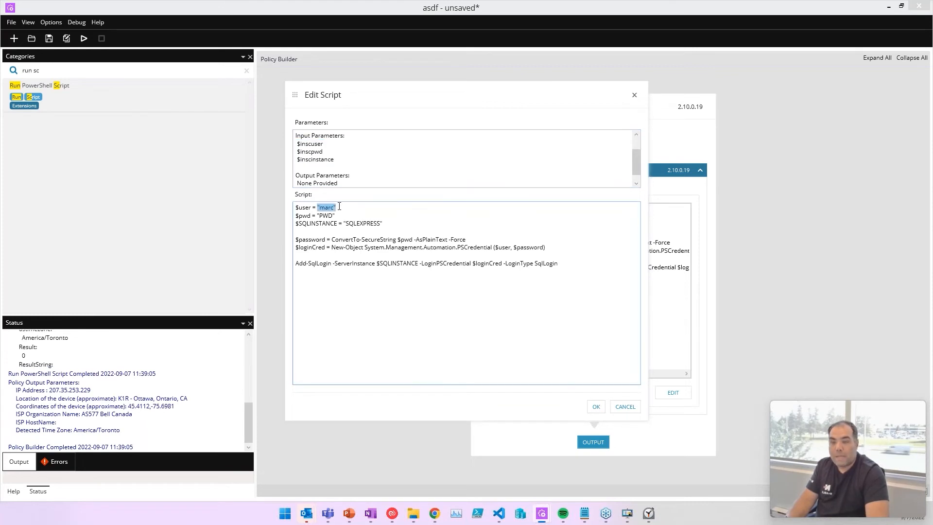
click(320, 207)
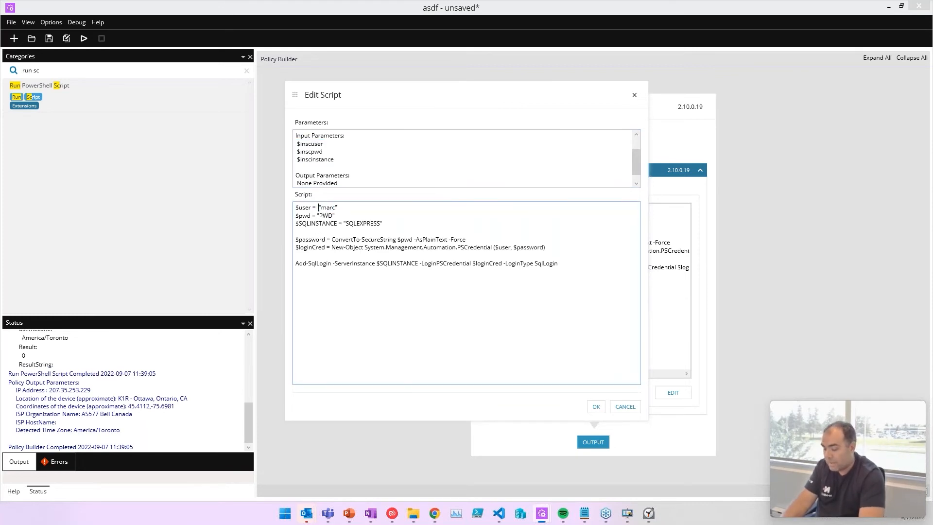
text(#)
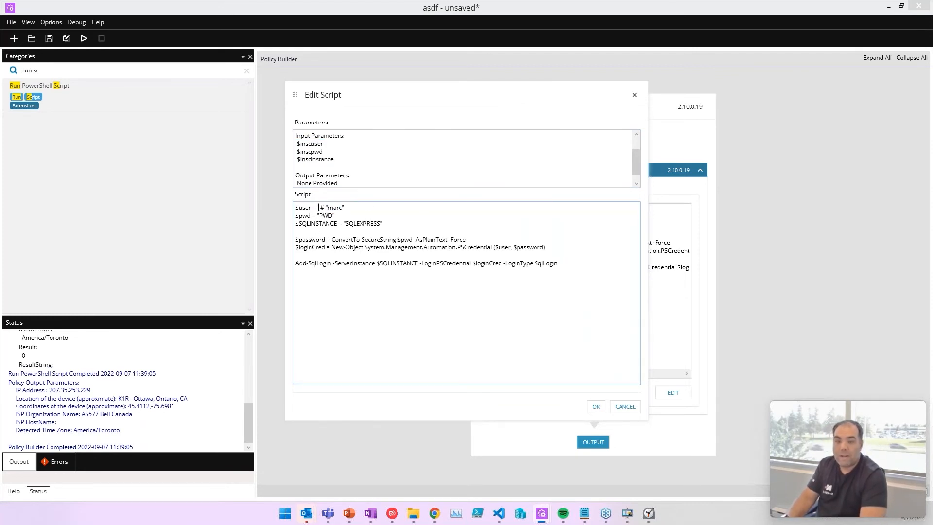
text($inscuser)
click(466, 216)
text($inscpwd #)
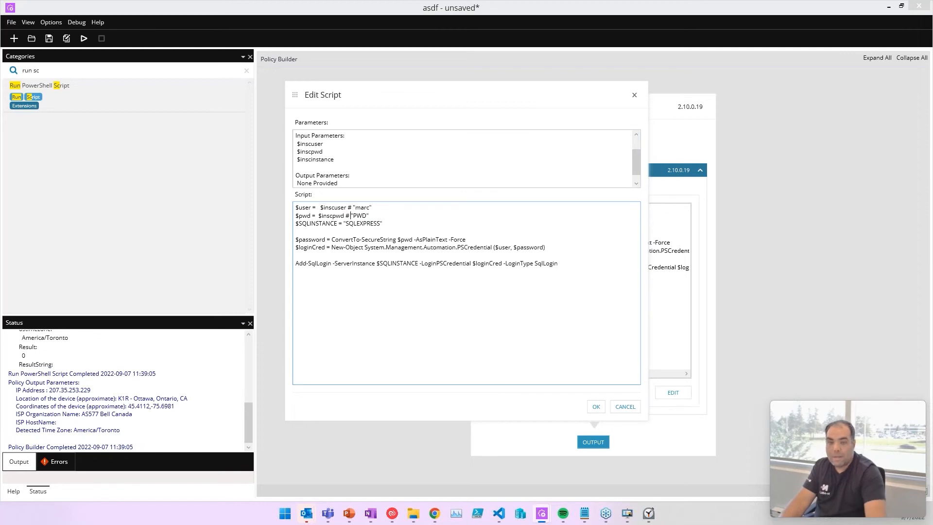
double_click(360, 215)
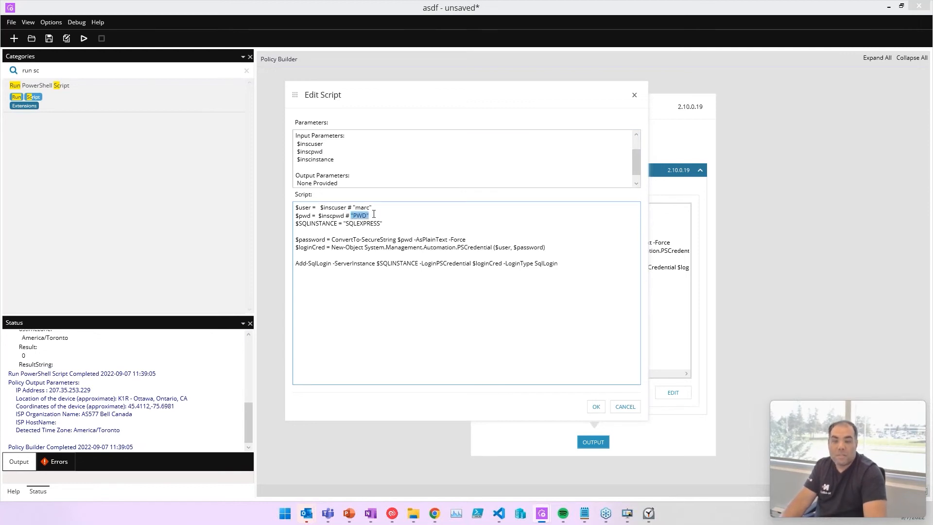
click(360, 214)
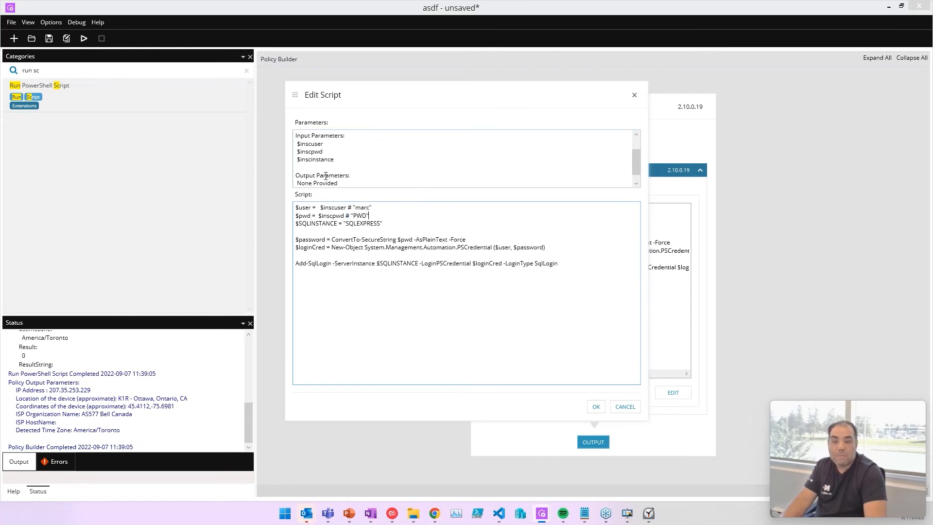
Set $SQLINSTANCE from $inscinstance with the old value commented, then select the whole script
double_click(315, 159)
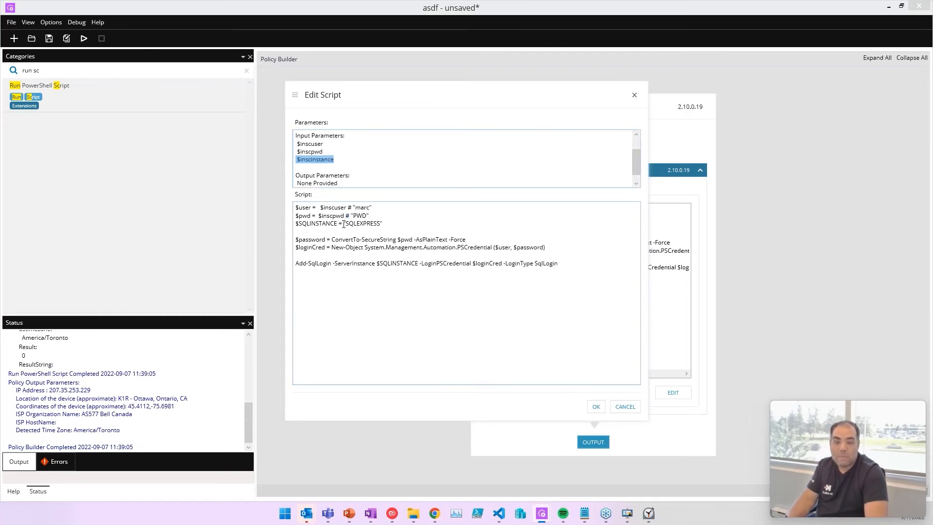
text($inscinstance)
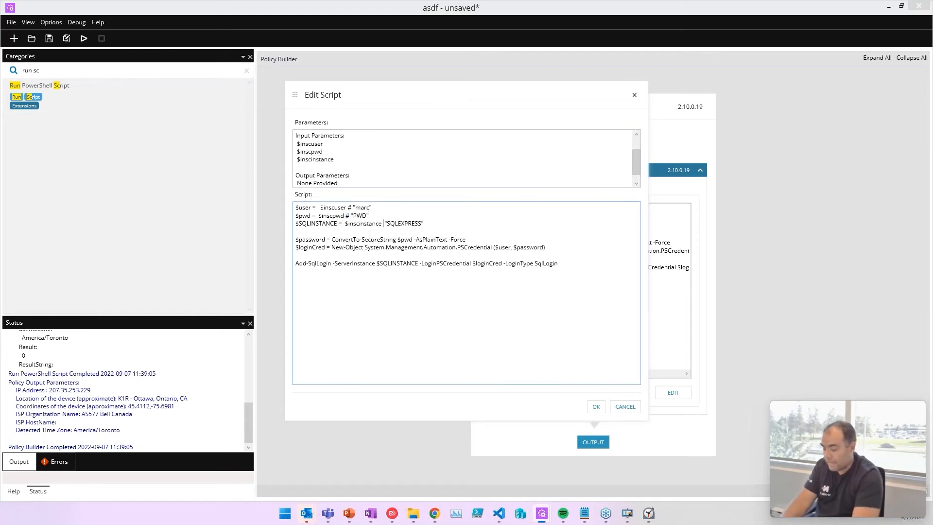
text(#)
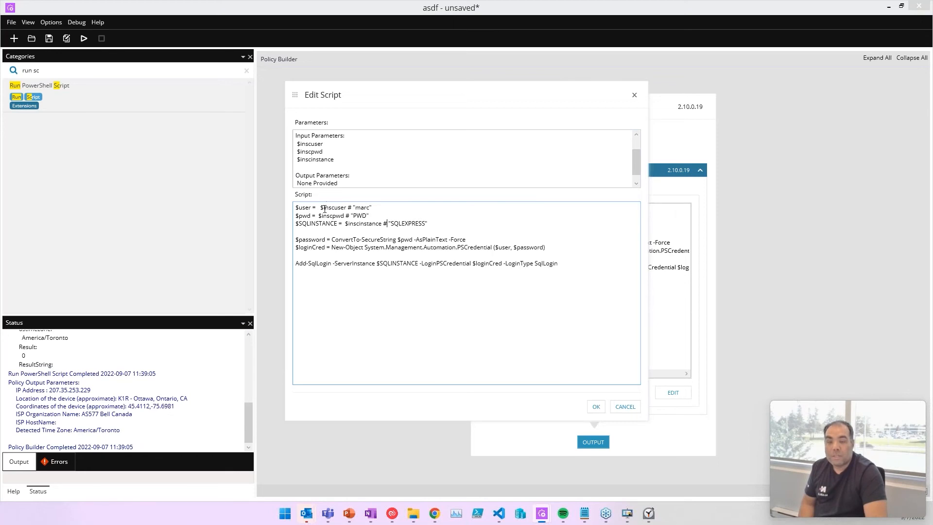
mouse_move(489, 318)
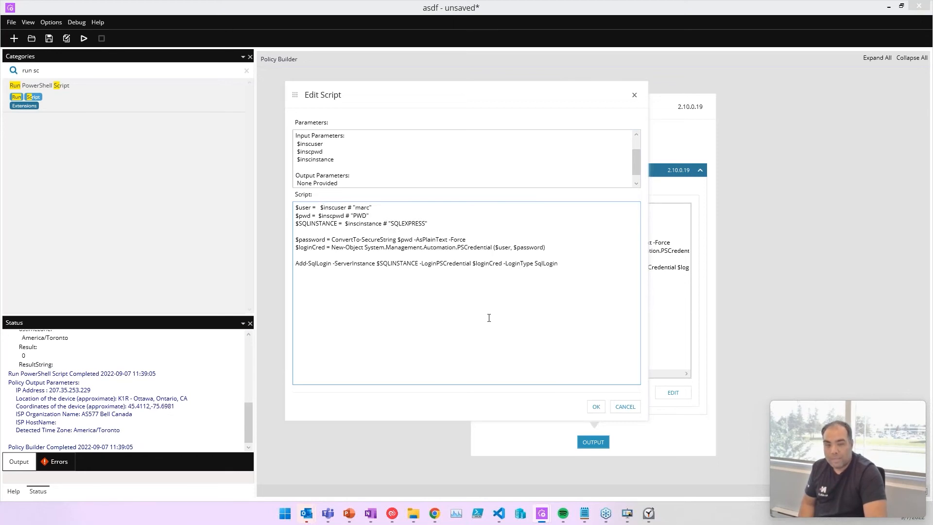
mouse_move(596, 339)
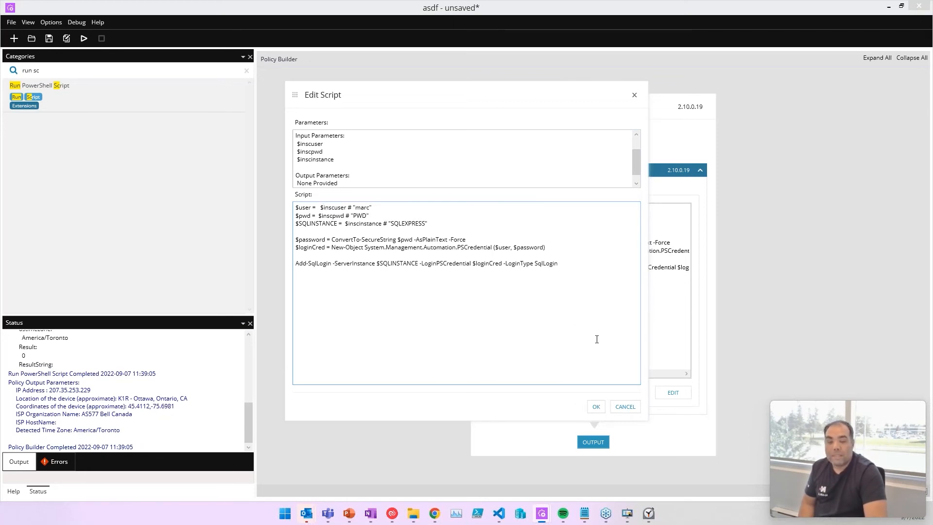
key(ctrl+a)
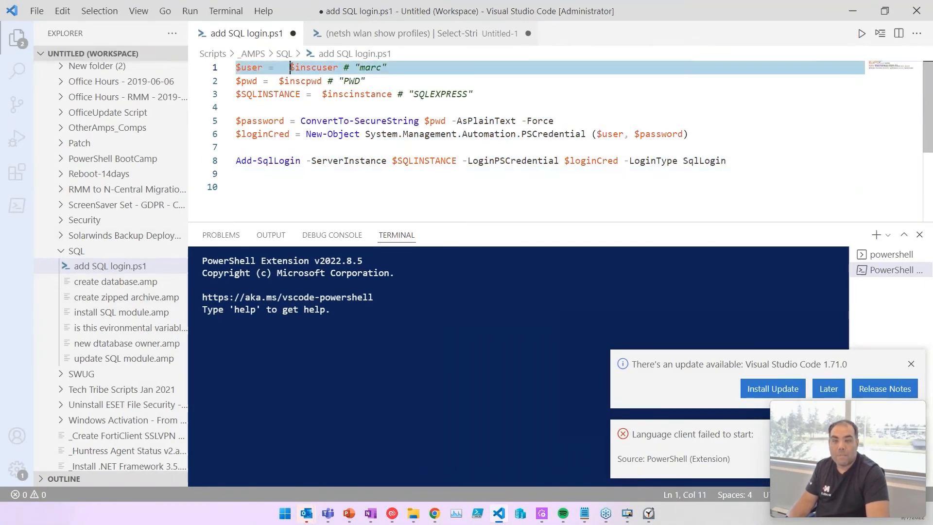
Mirror the edit in VS Code's add SQL login.ps1, keeping "marc" as a comment
text("marc")
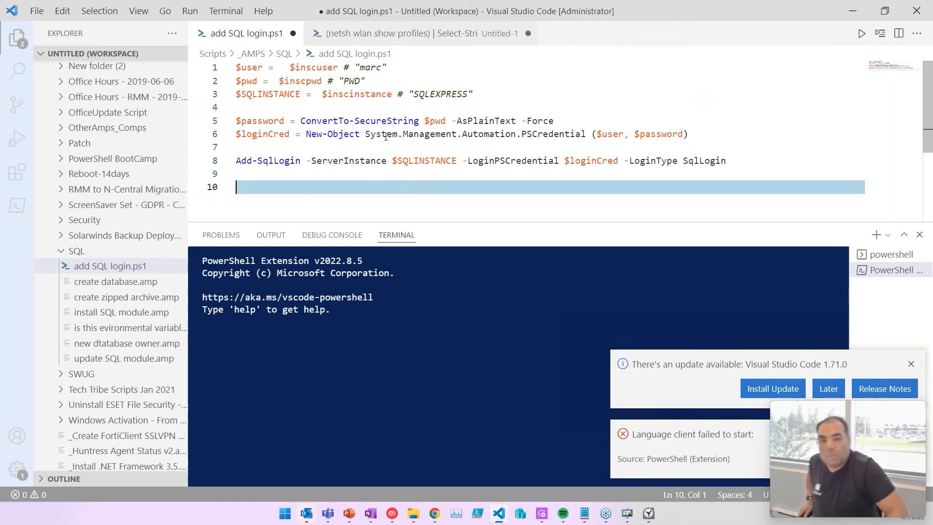
mouse_move(538, 92)
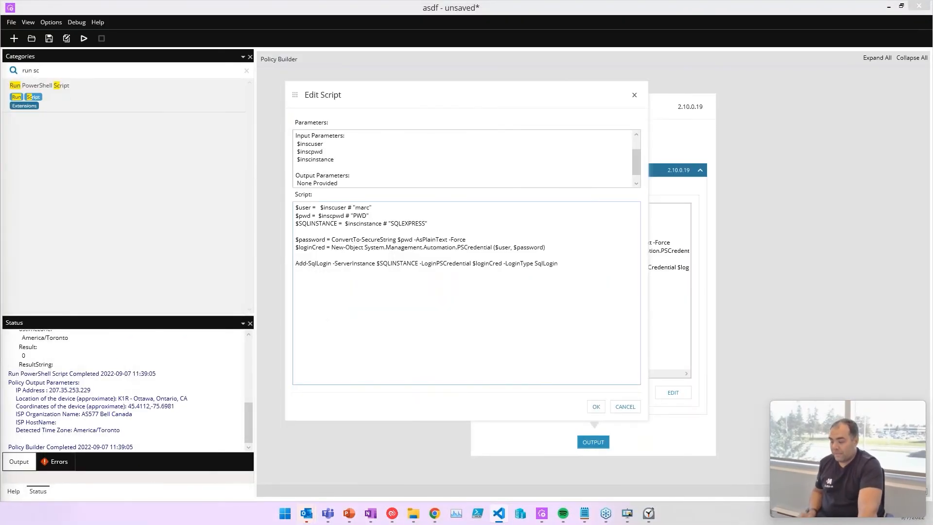
mouse_move(127, 25)
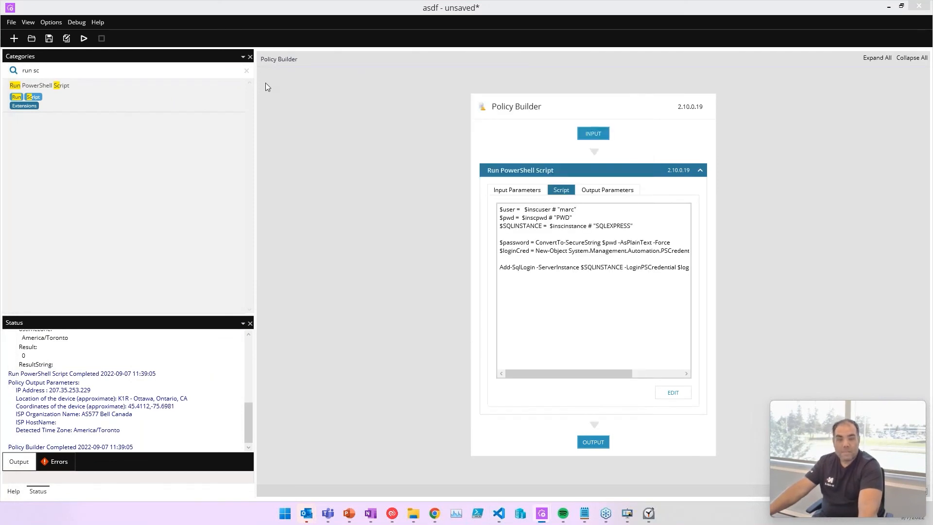
Commit the parameter-driven script and deselect the PowerShell object on the canvas
click(83, 38)
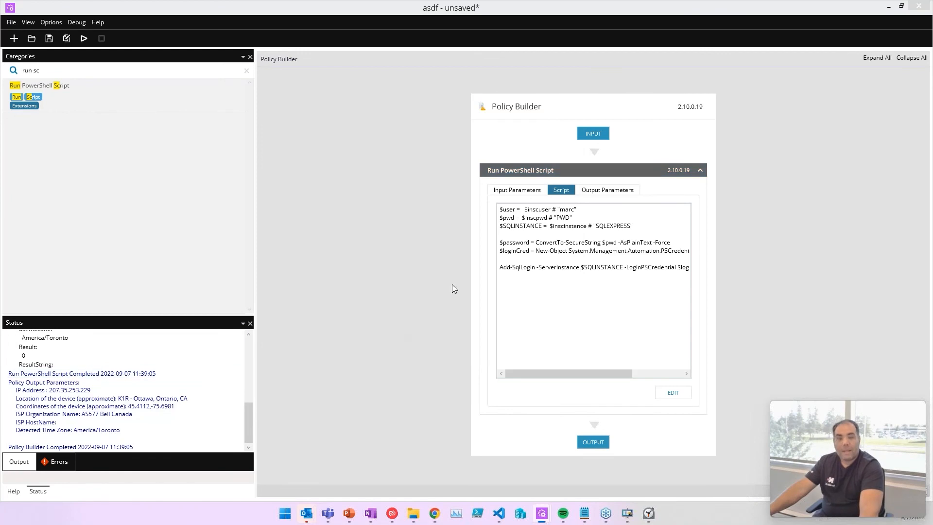
mouse_move(450, 298)
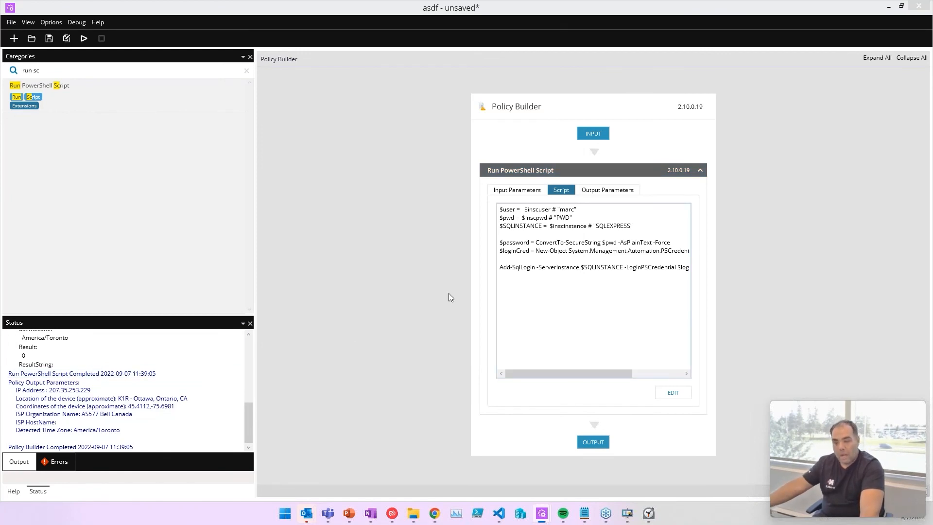
click(510, 272)
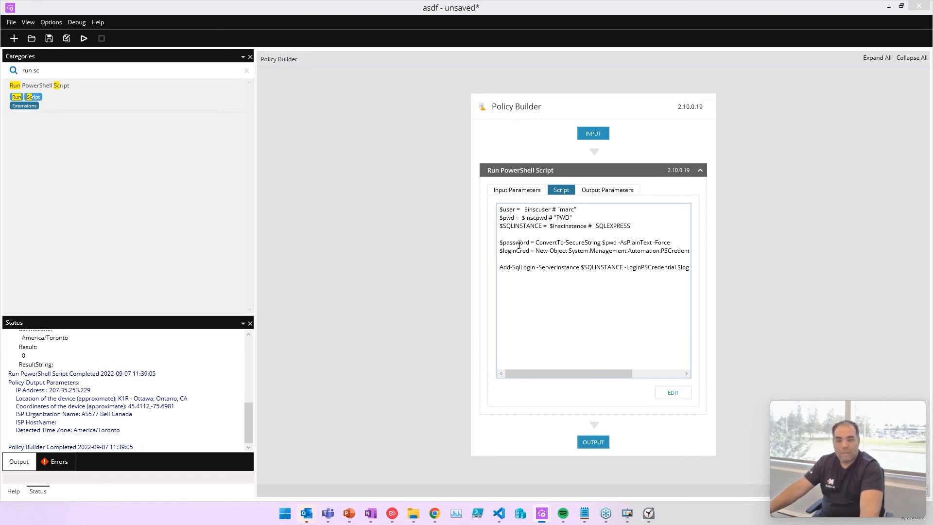
mouse_move(498, 206)
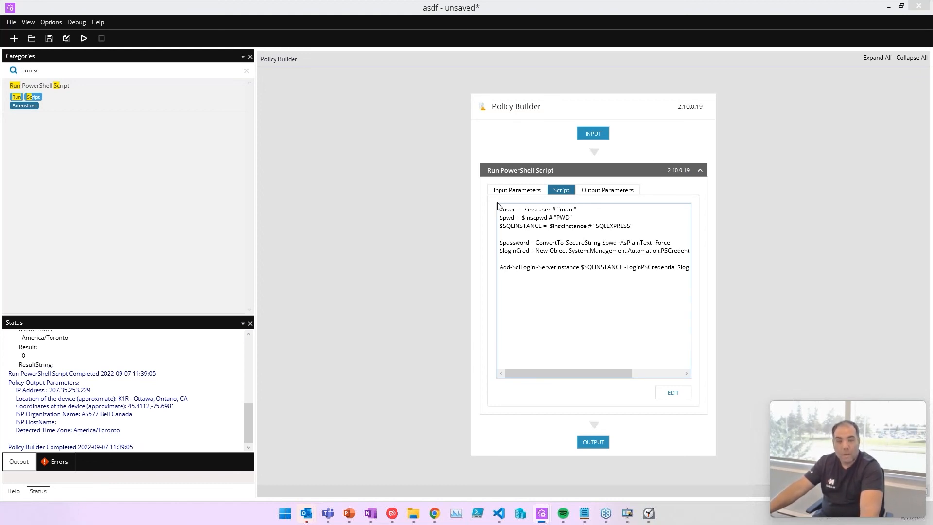
mouse_move(331, 506)
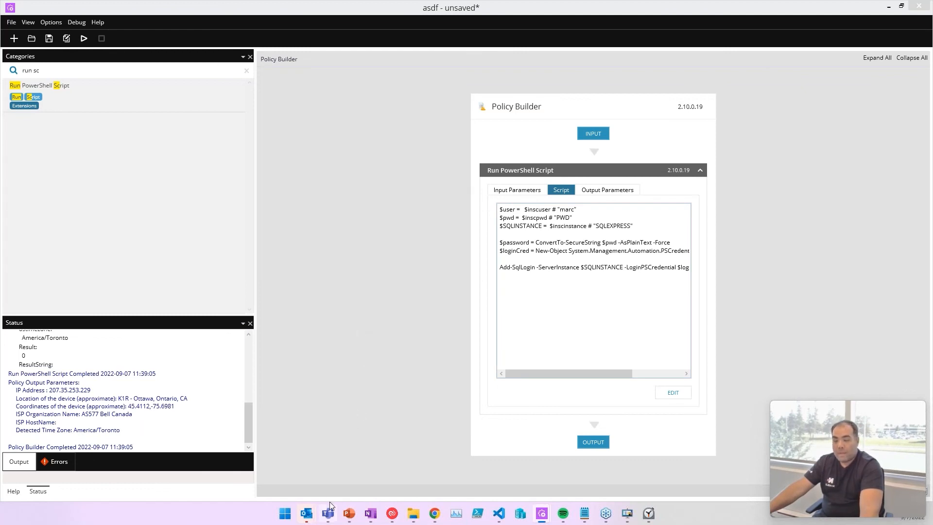